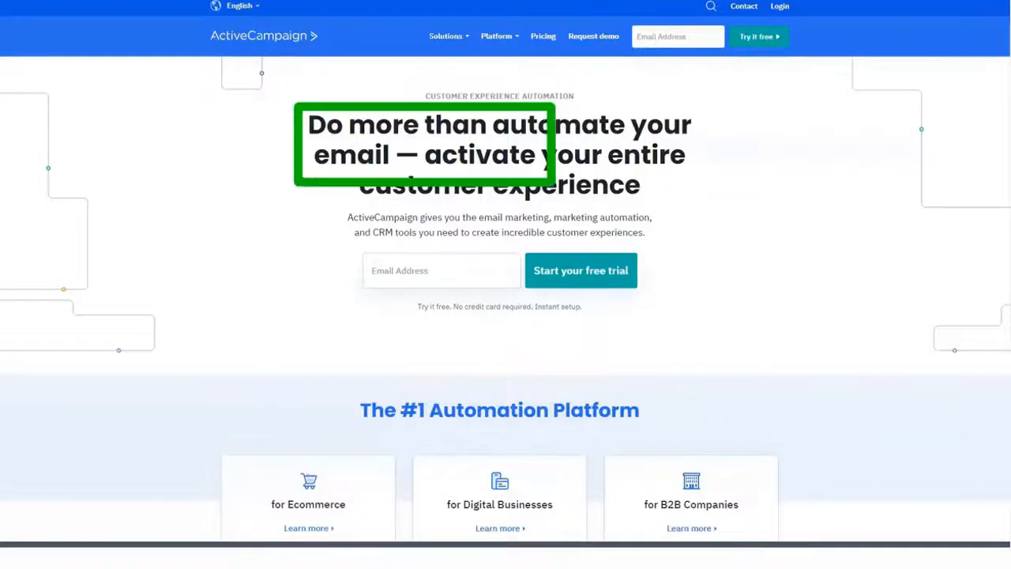
Scroll down the homepage through the CRM, website messaging and extra features sections.
scroll("down", 3)
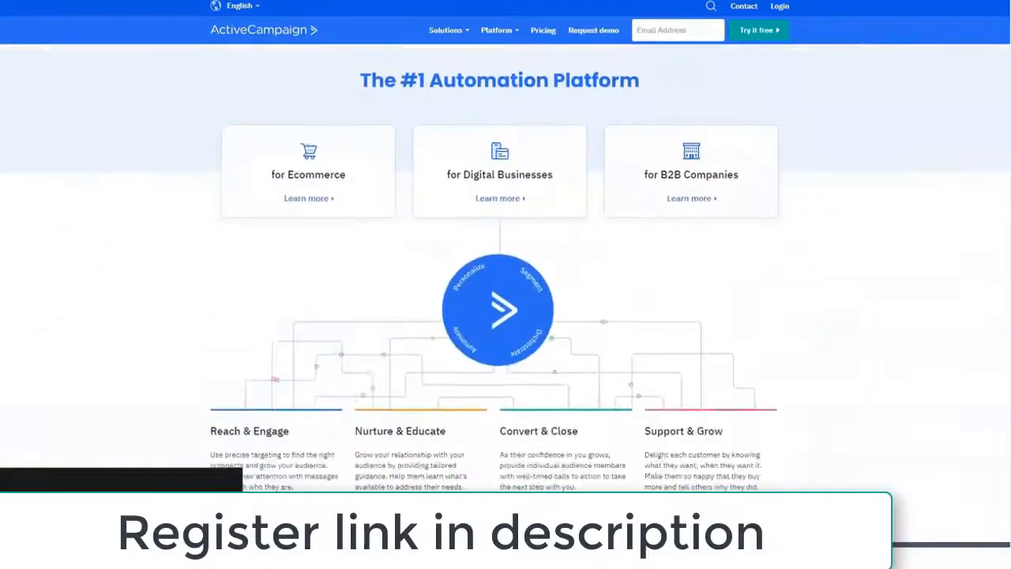
scroll("down", 3)
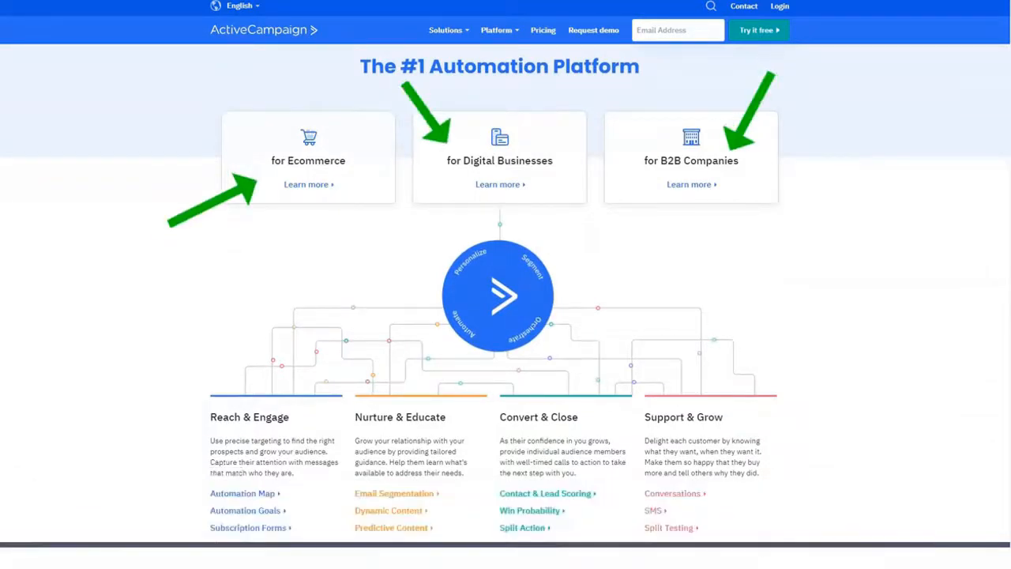
scroll("down", 3)
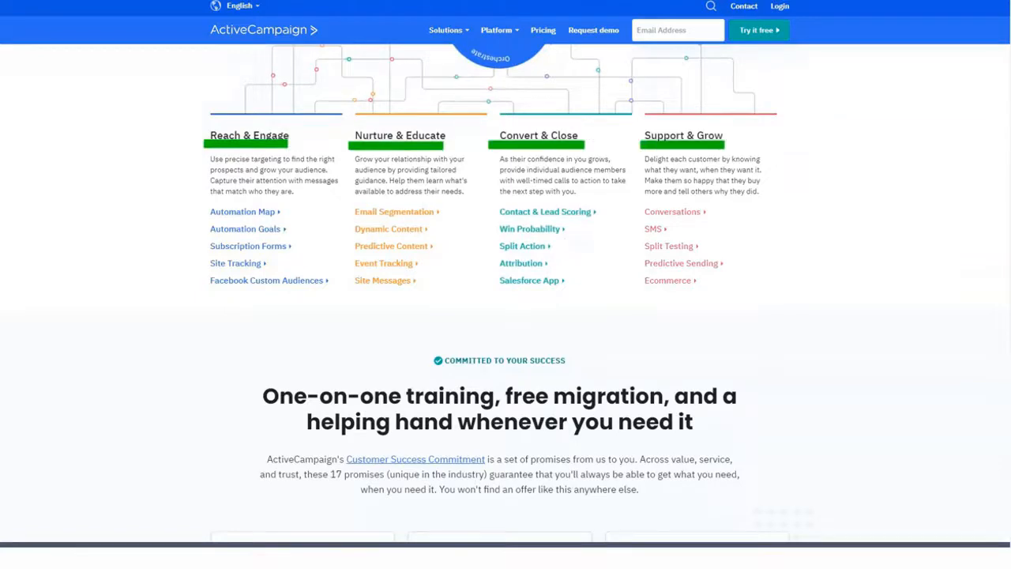
scroll("down", 3)
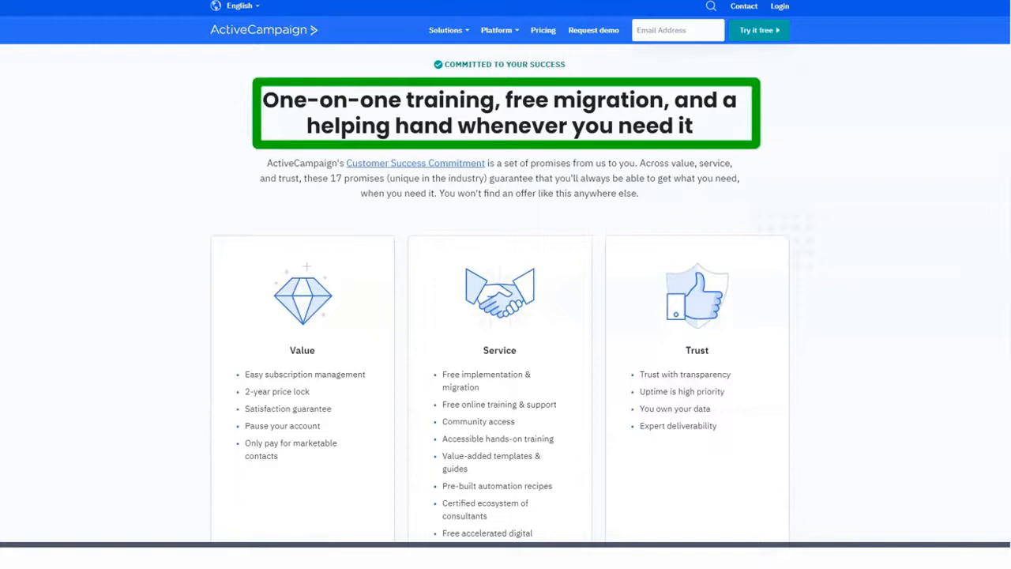
scroll("down", 3)
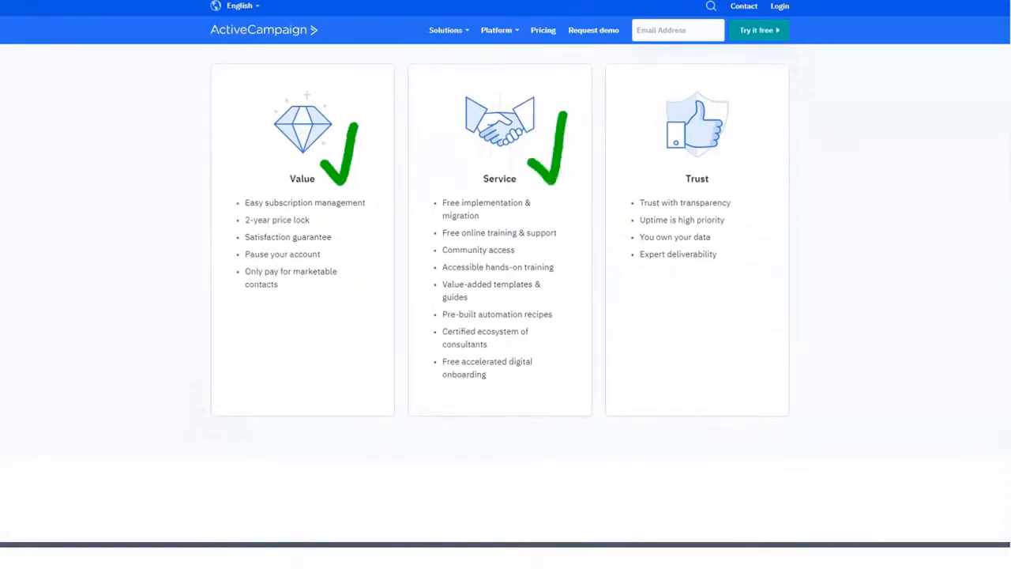
scroll("down", 3)
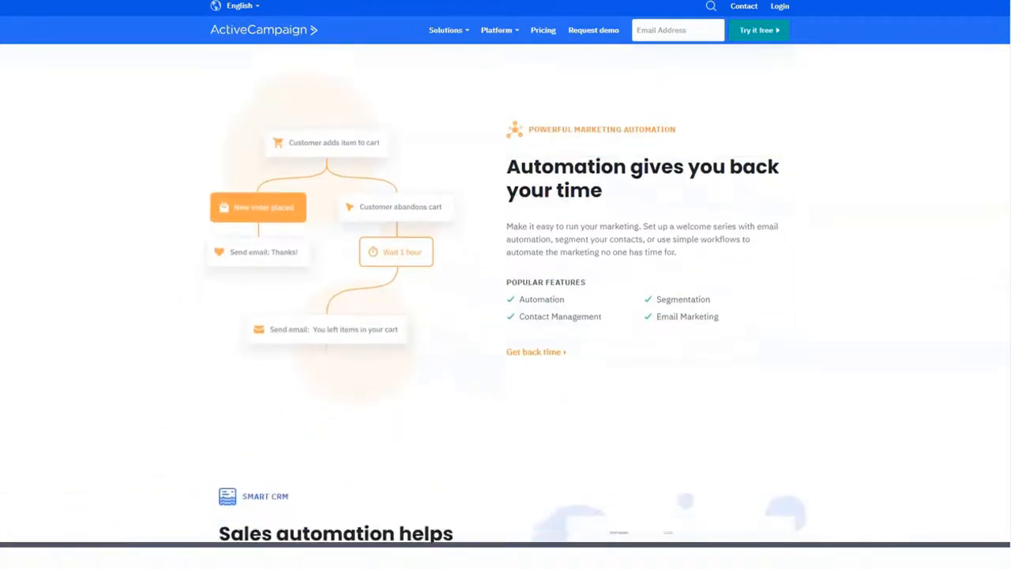
scroll("down", 3)
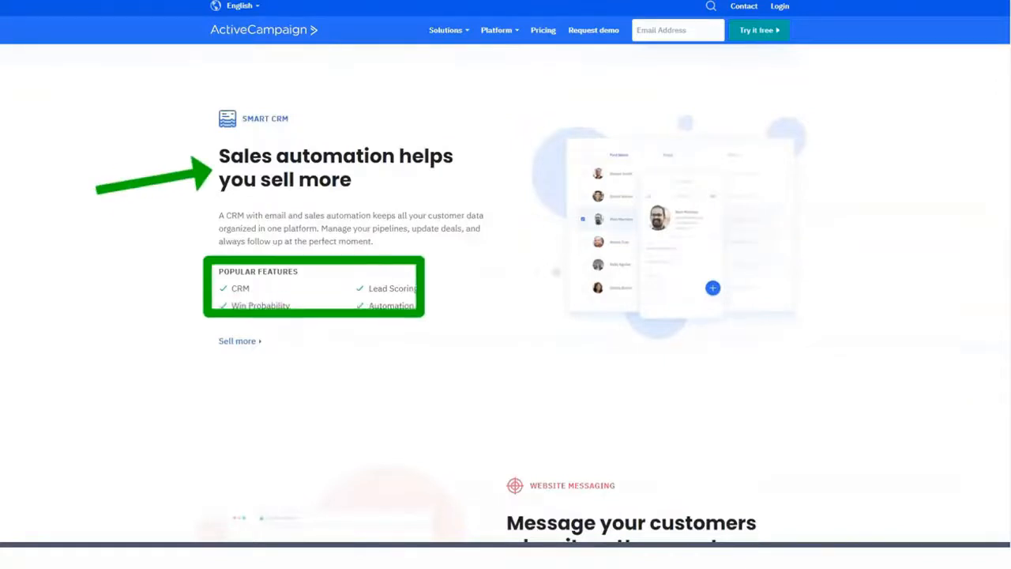
Continue scrolling past integrations and customer stories to the bottom of the homepage.
scroll("down", 3)
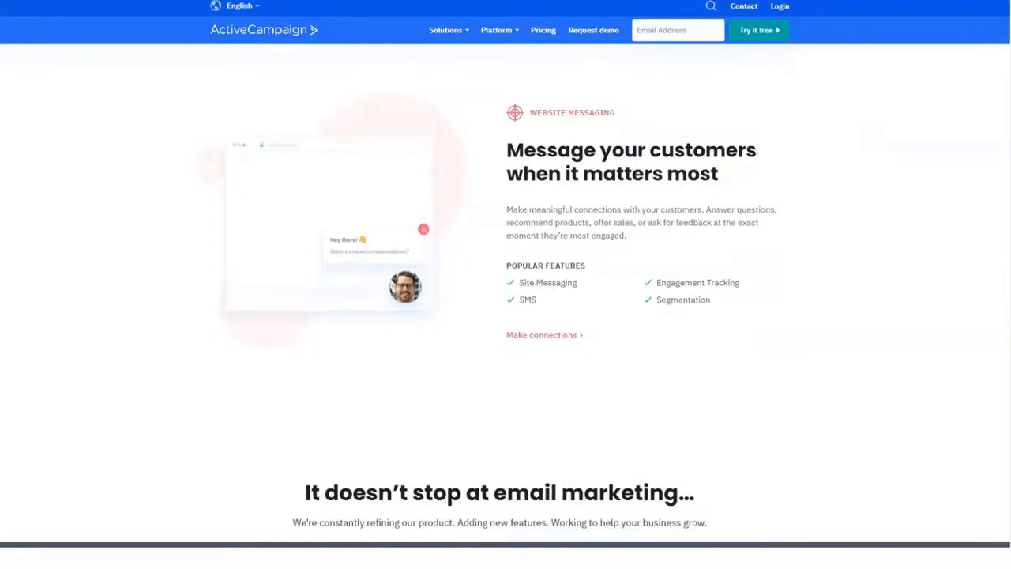
scroll("down", 3)
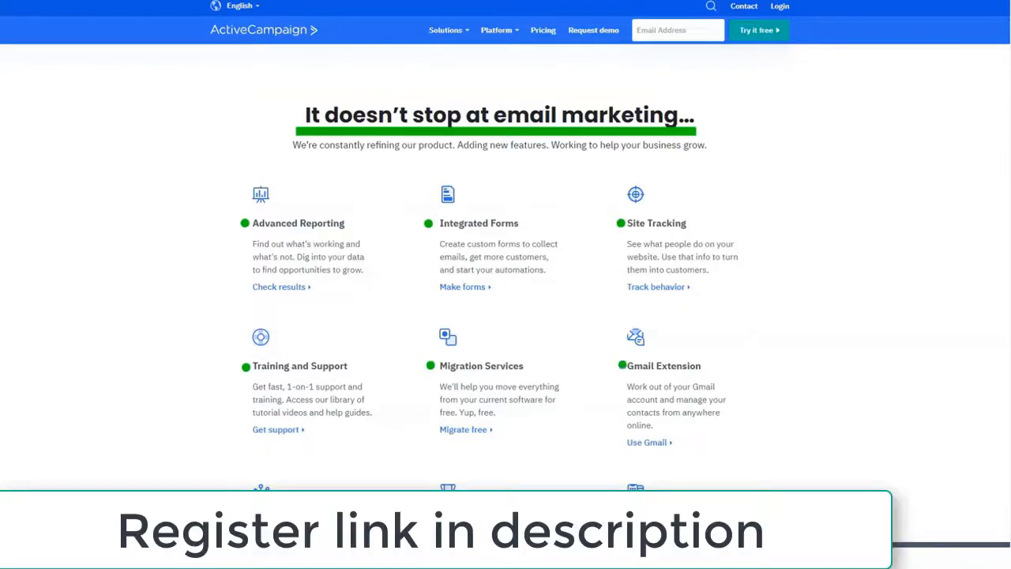
scroll("down", 3)
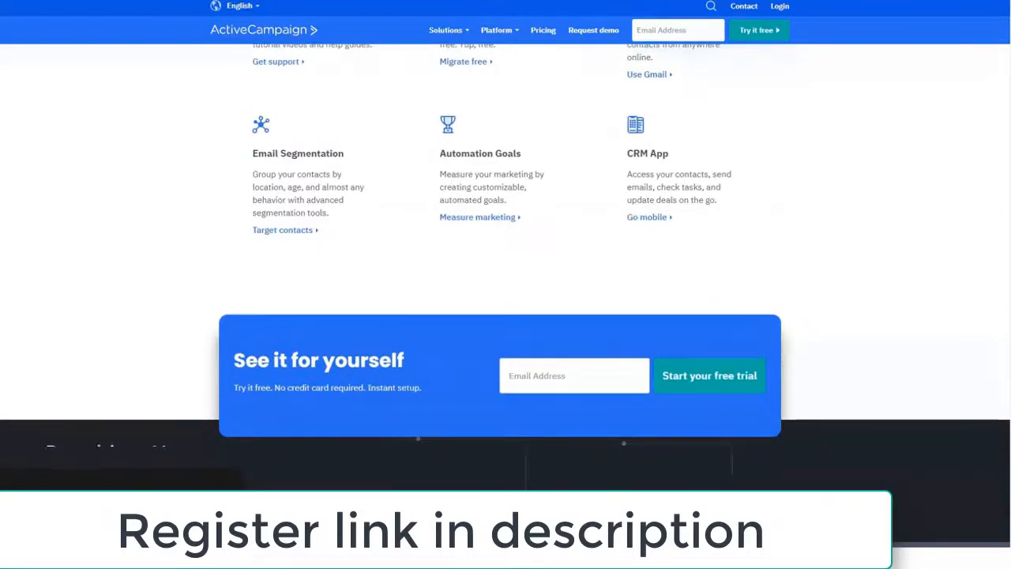
scroll("down", 3)
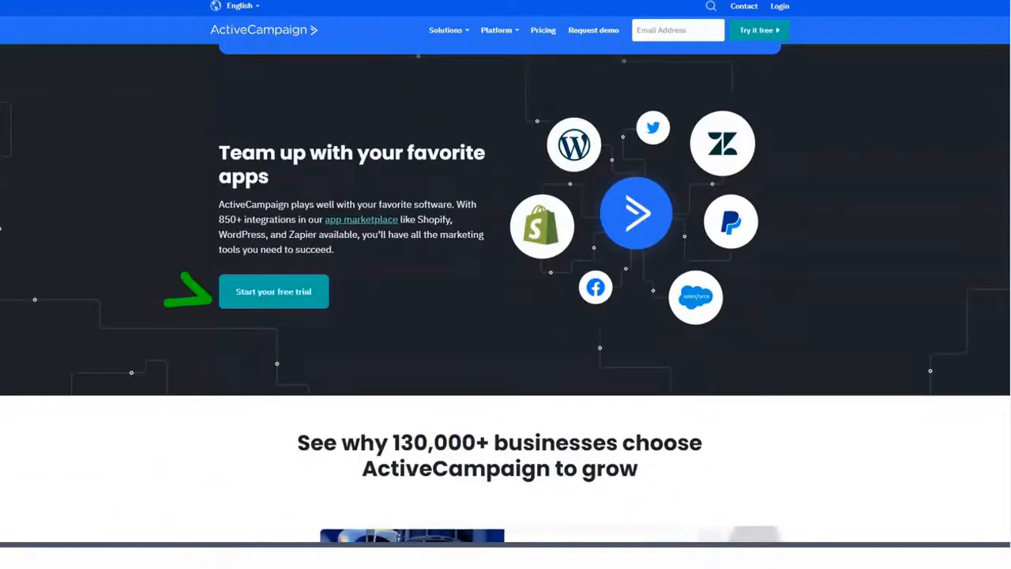
scroll("down", 3)
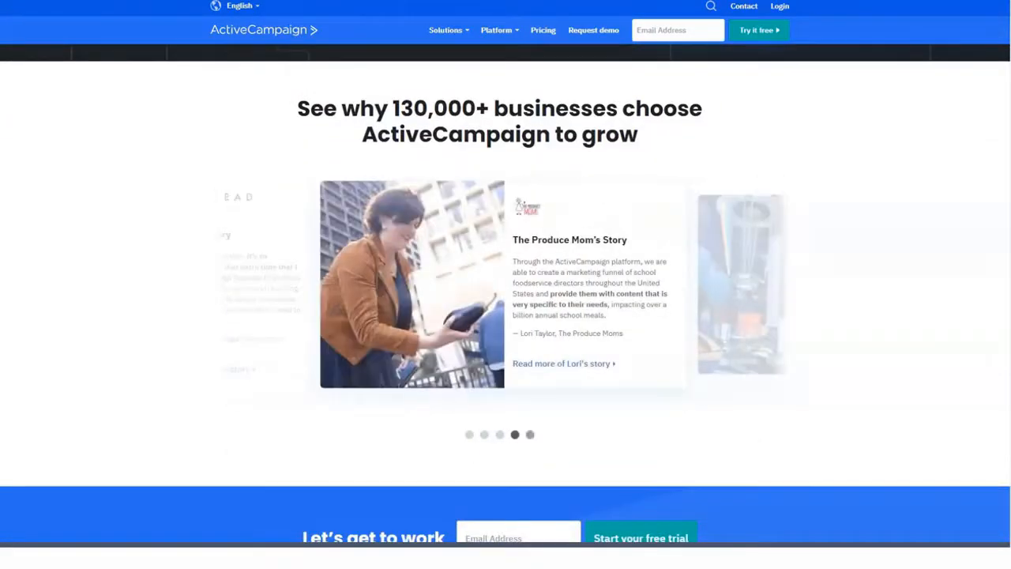
scroll("down", 3)
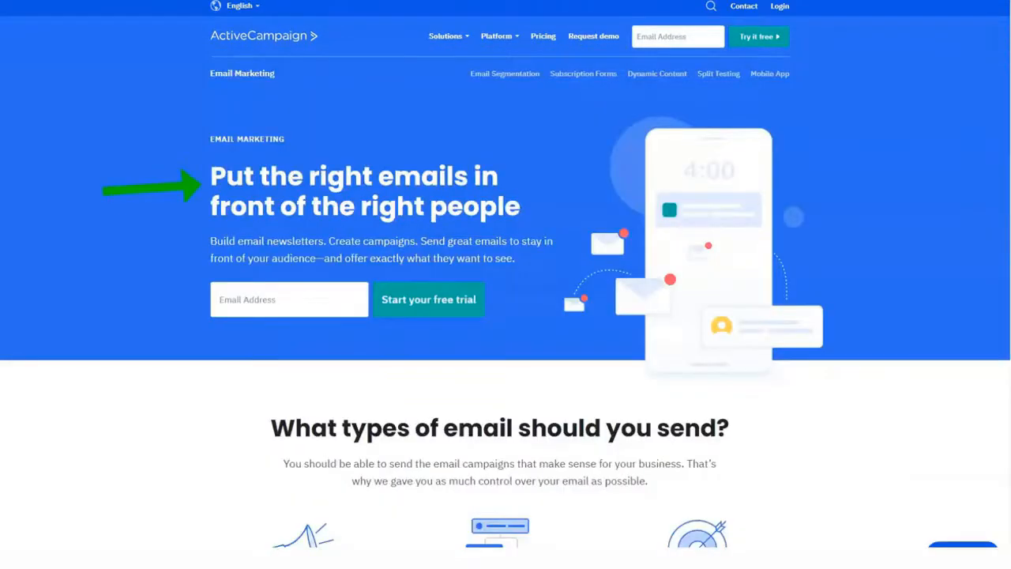
scroll("down", 3)
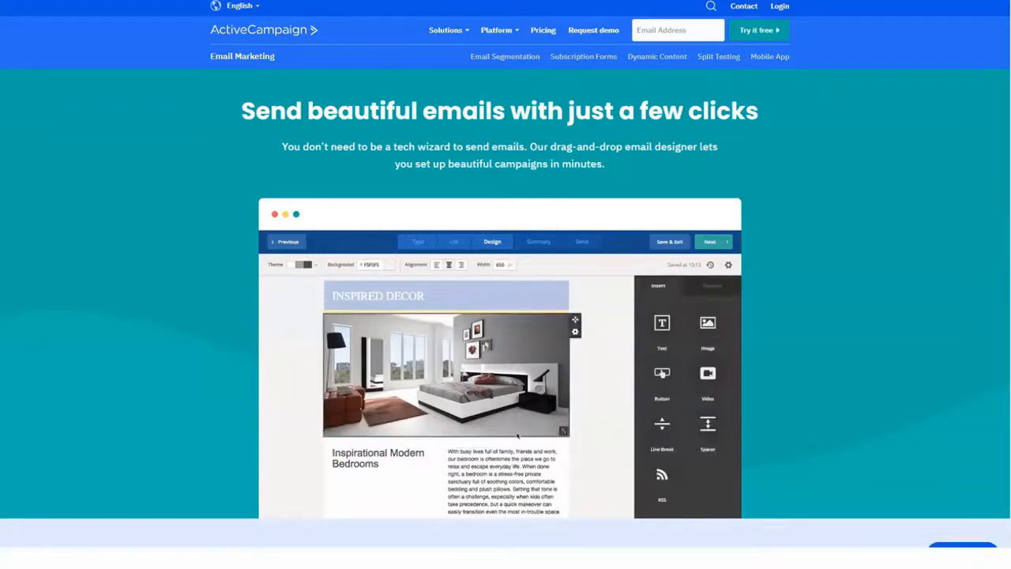
scroll("down", 3)
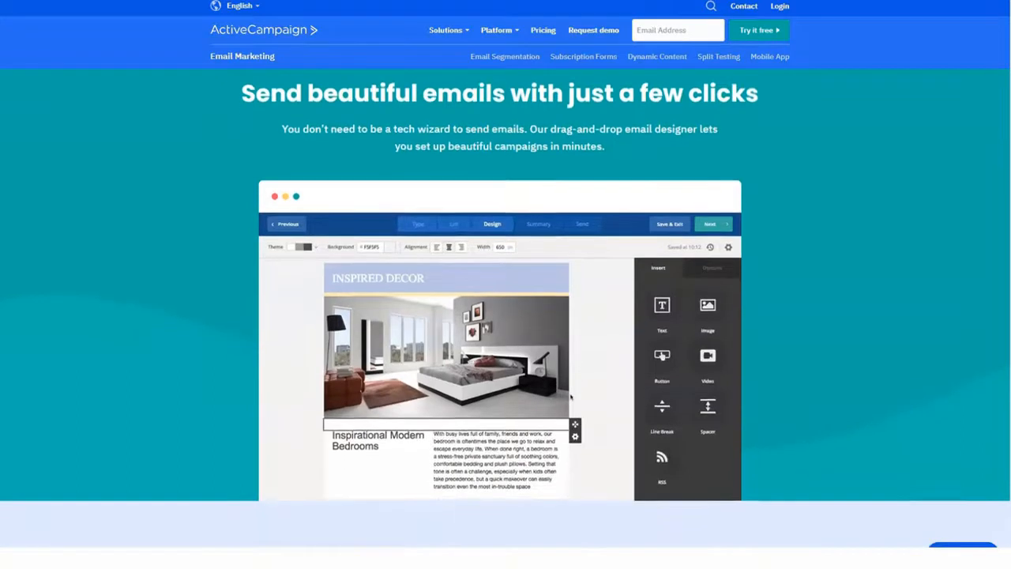
scroll("down", 3)
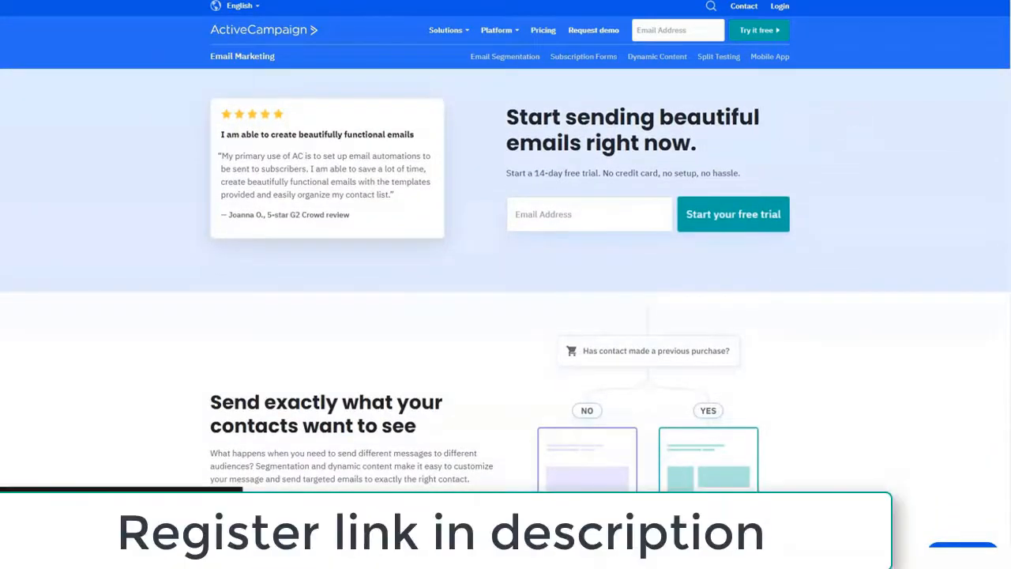
scroll("down", 3)
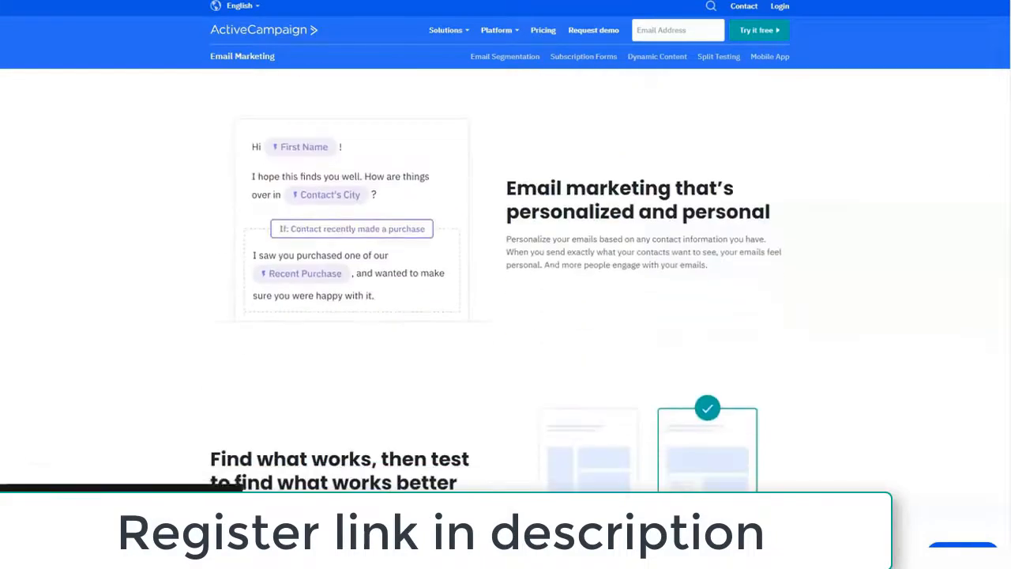
scroll("down", 3)
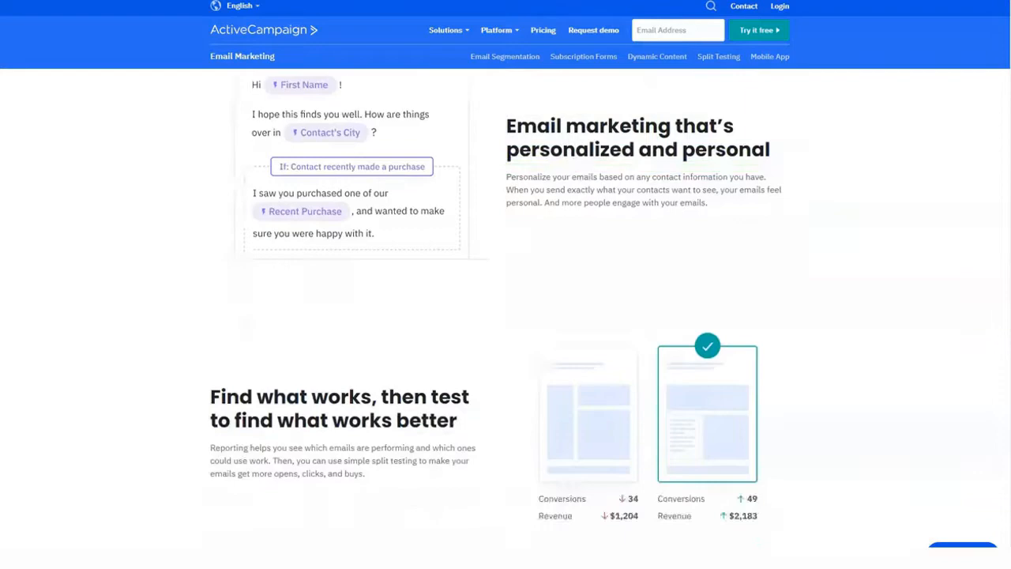
scroll("down", 3)
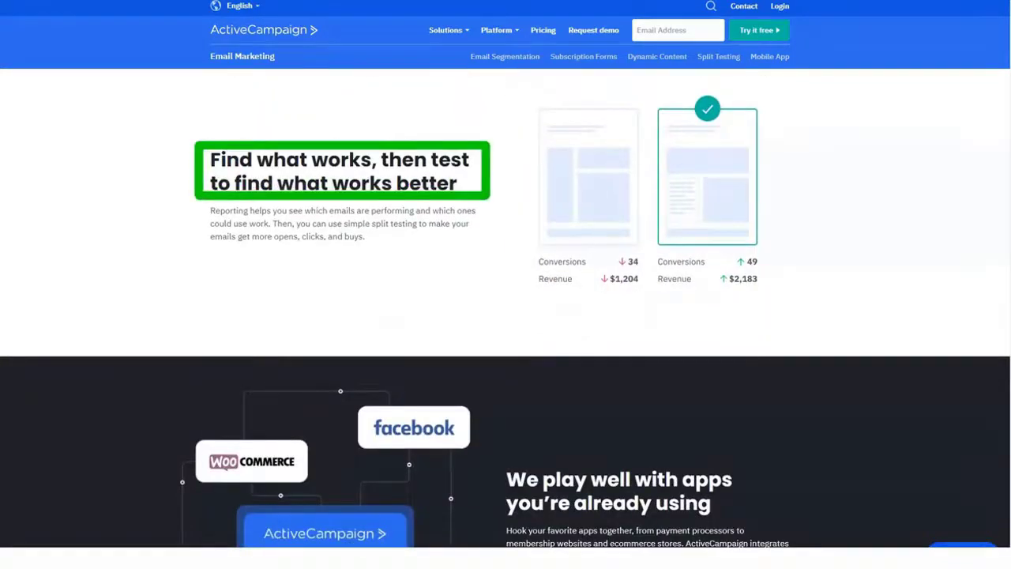
scroll("down", 3)
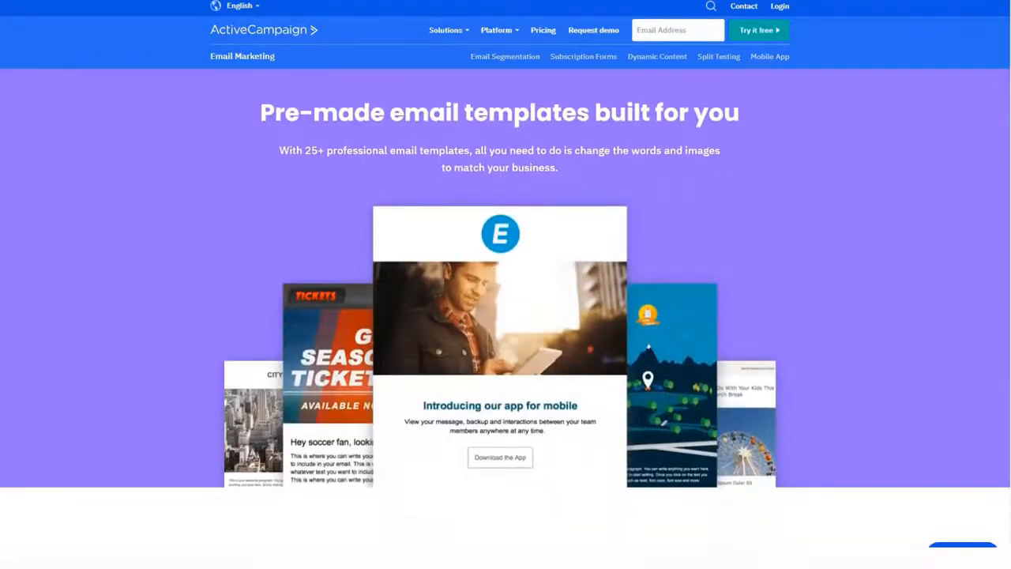
Scroll past the email marketing tools list at the bottom of the Email Marketing page.
scroll("down", 3)
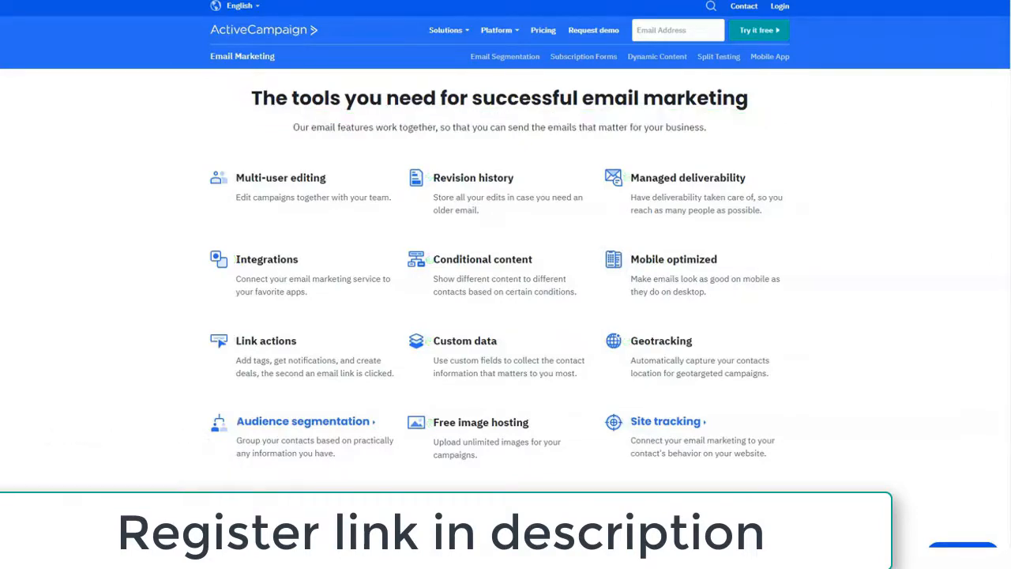
scroll("down", 3)
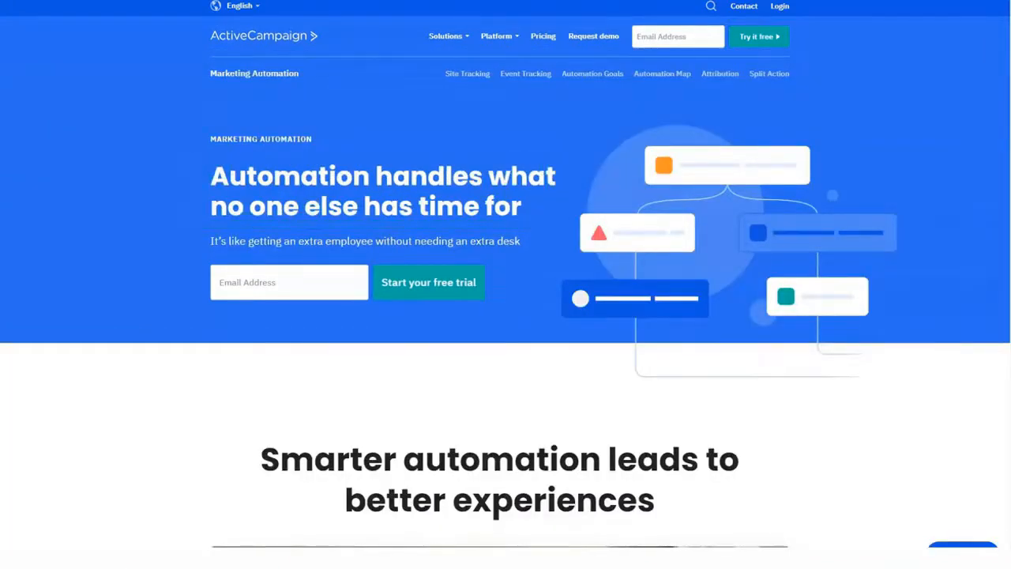
scroll("down", 3)
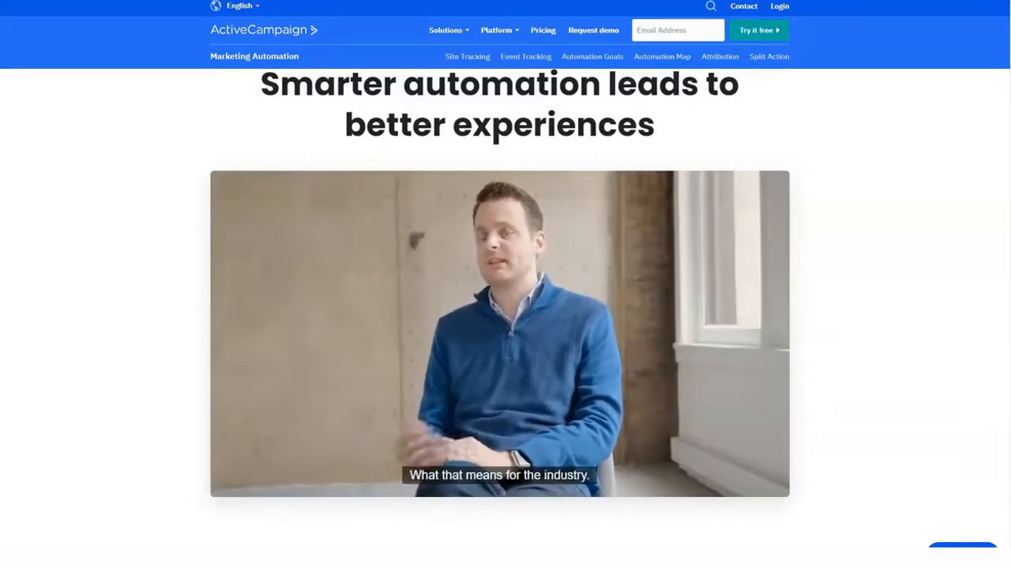
Scroll past the automation builder demo and segmentation sections, interacting with the demo.
scroll("down", 3)
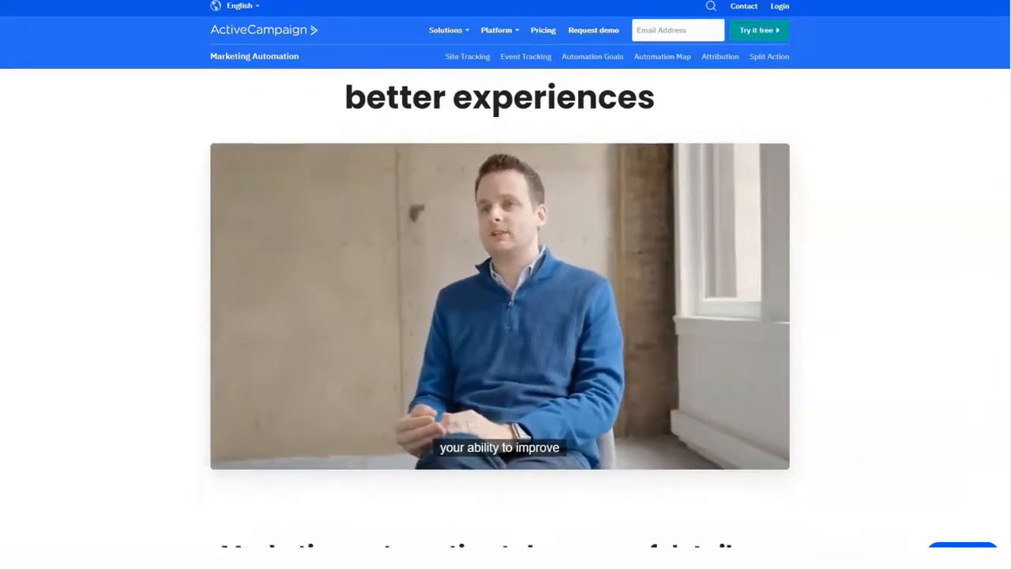
scroll("down", 3)
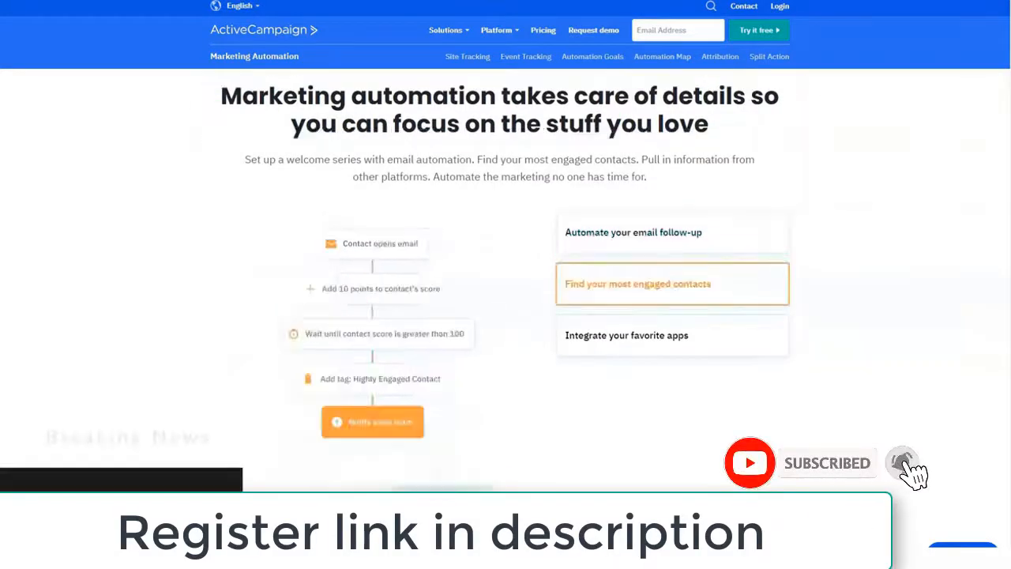
scroll("down", 3)
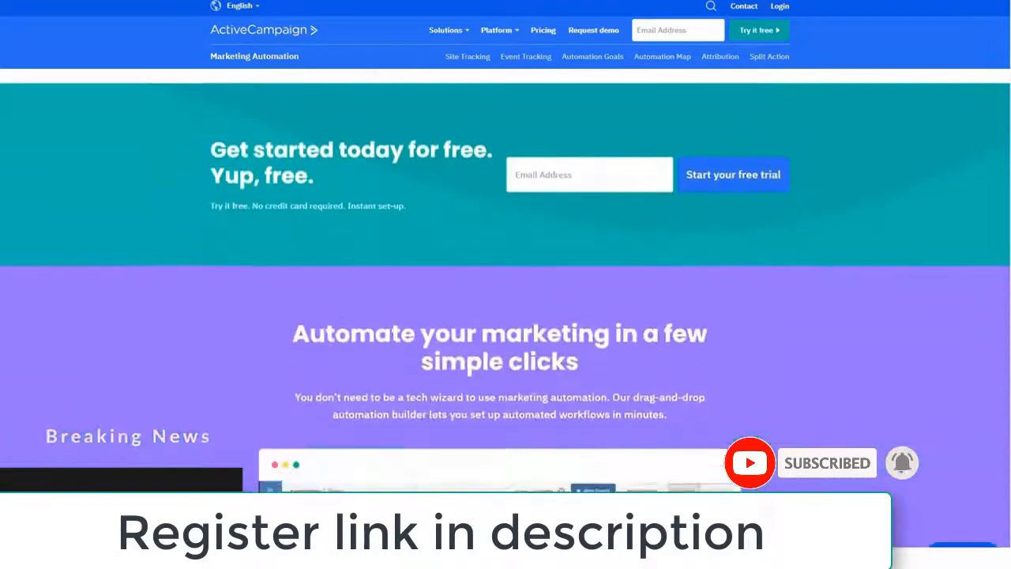
scroll("down", 3)
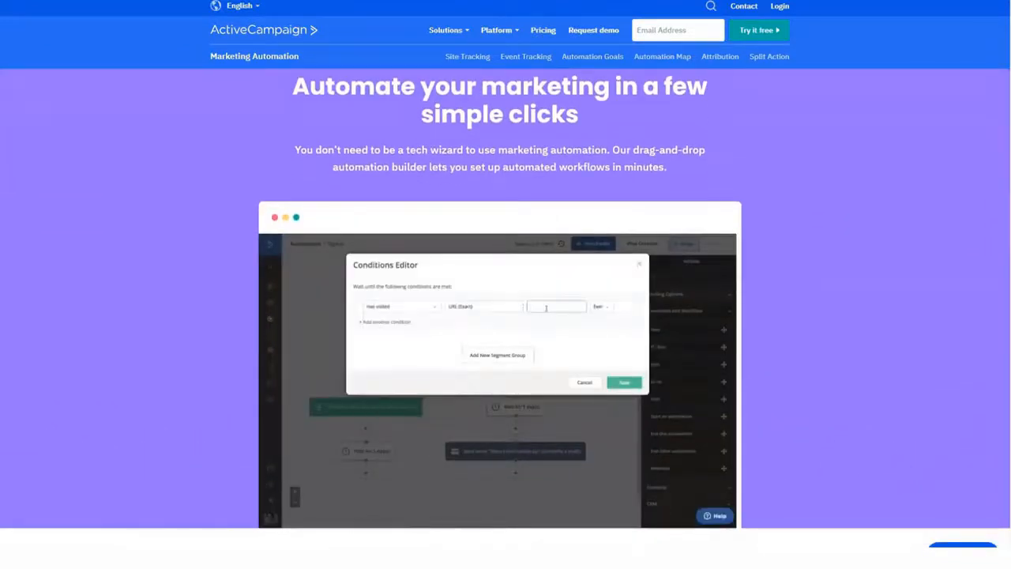
left_click(625, 383)
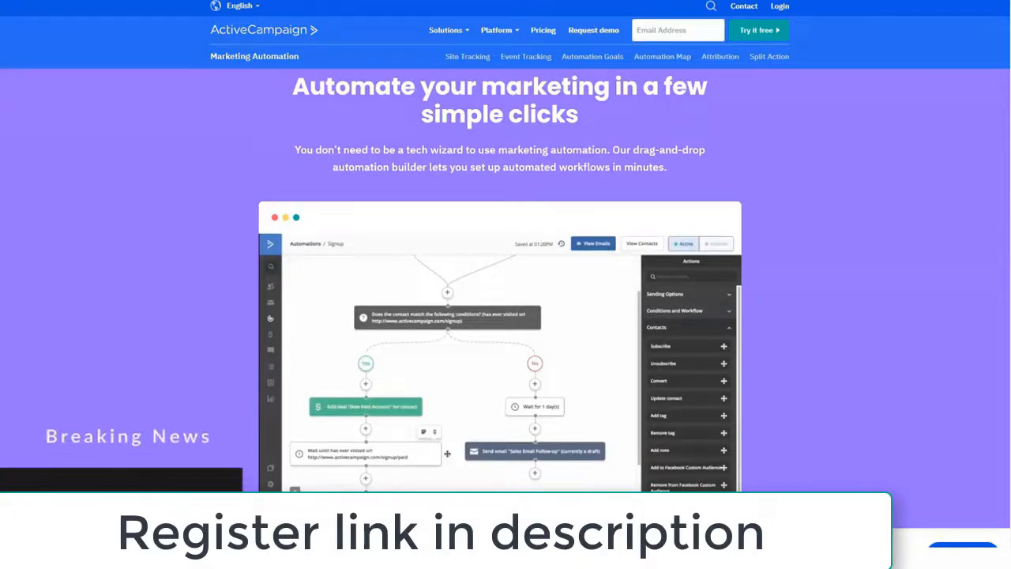
Scroll past the support section to the 'Try it out for your business today' free-trial banner.
scroll("down", 3)
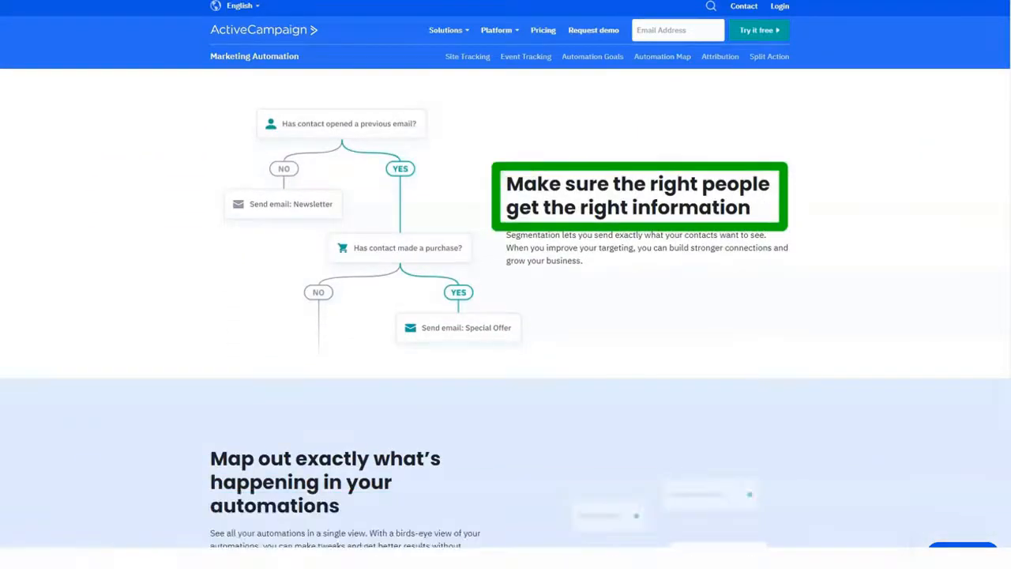
scroll("down", 3)
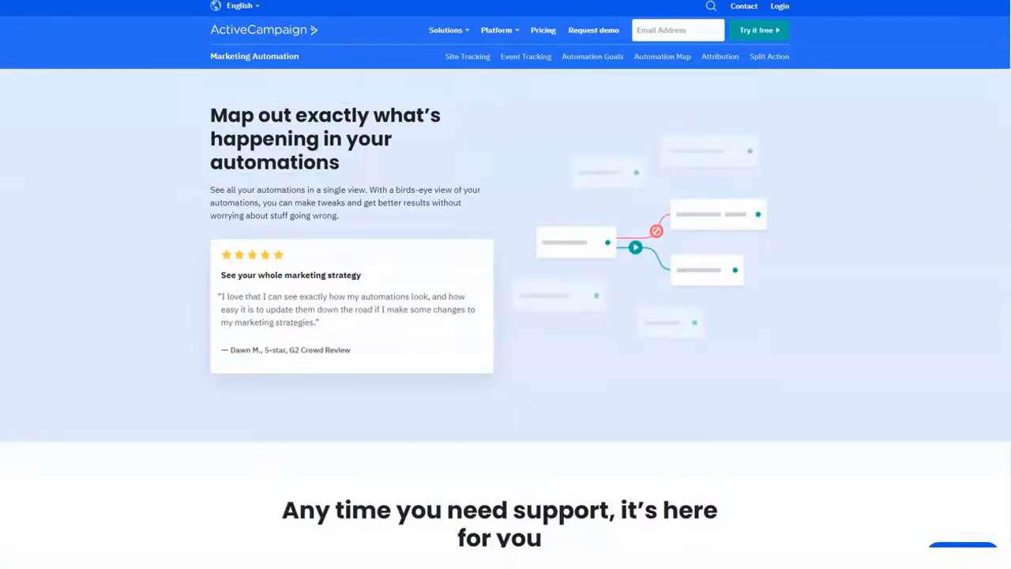
scroll("down", 3)
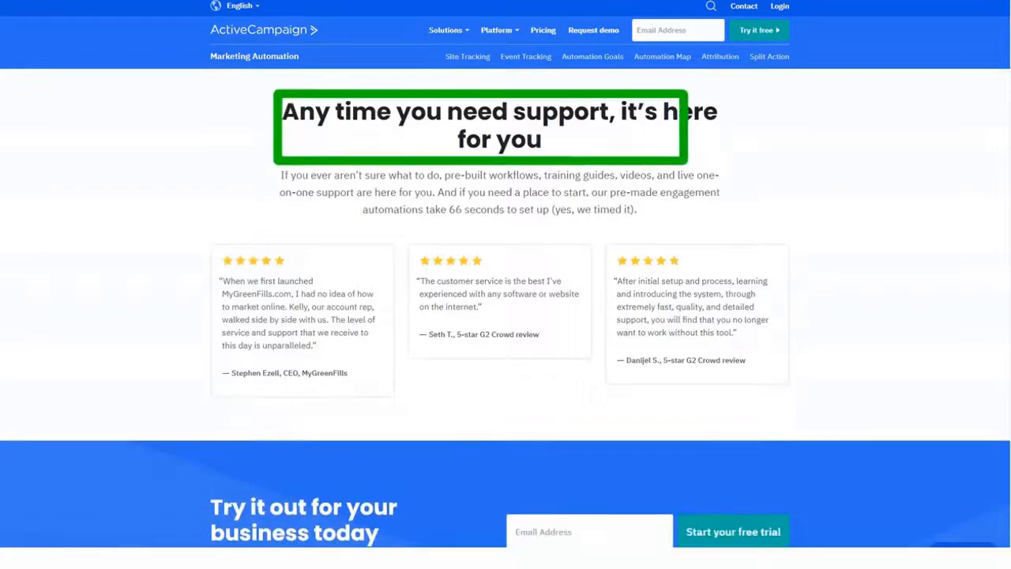
scroll("down", 3)
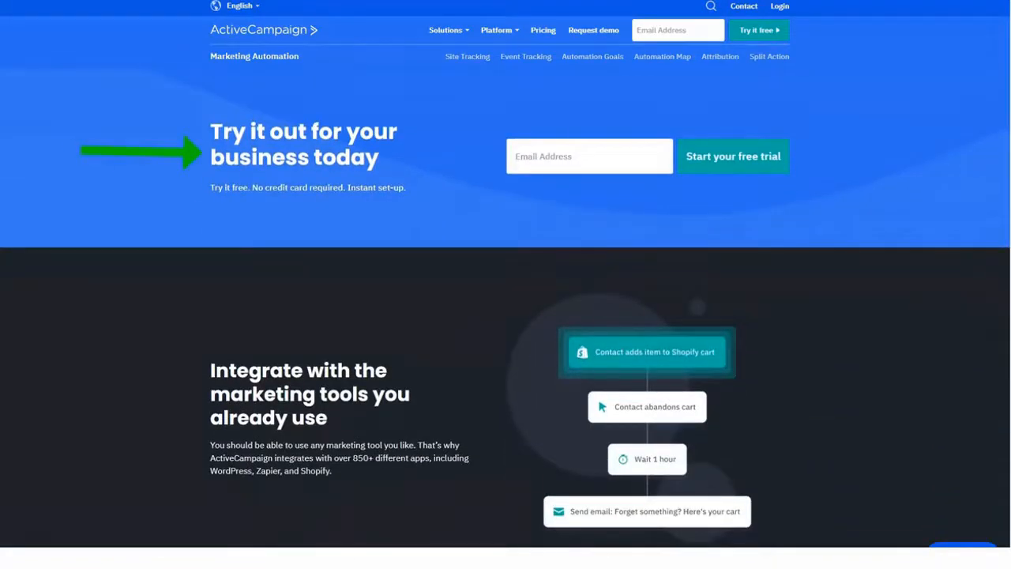
scroll("down", 3)
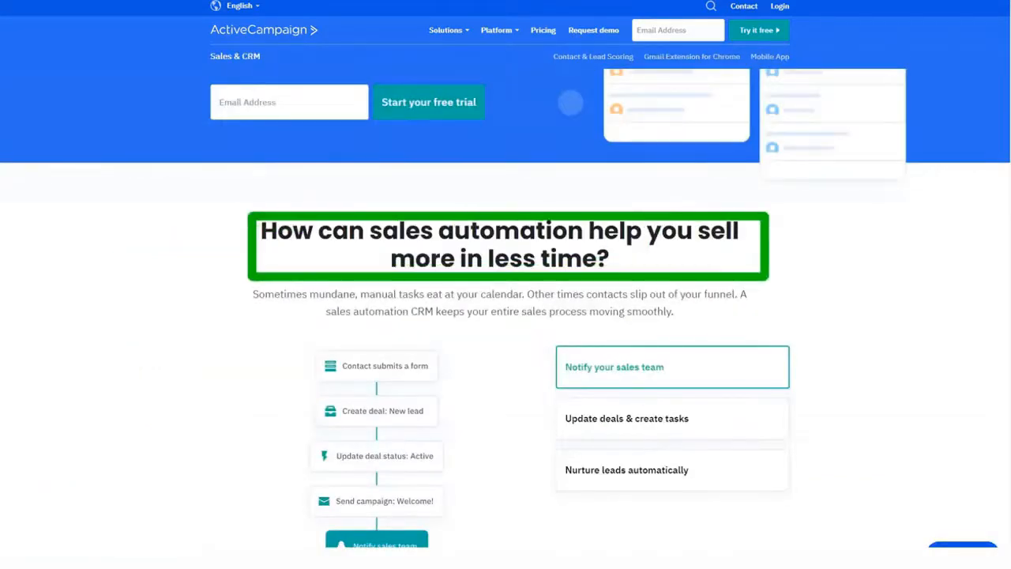
Open the Sales & CRM page and scroll past the sales automation examples to contact management.
scroll("down", 3)
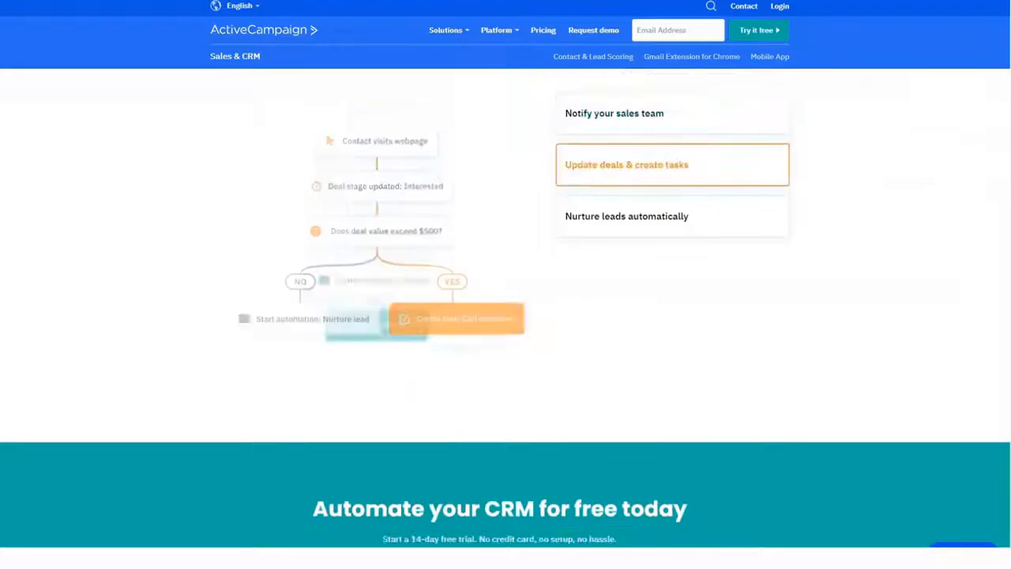
left_click(673, 215)
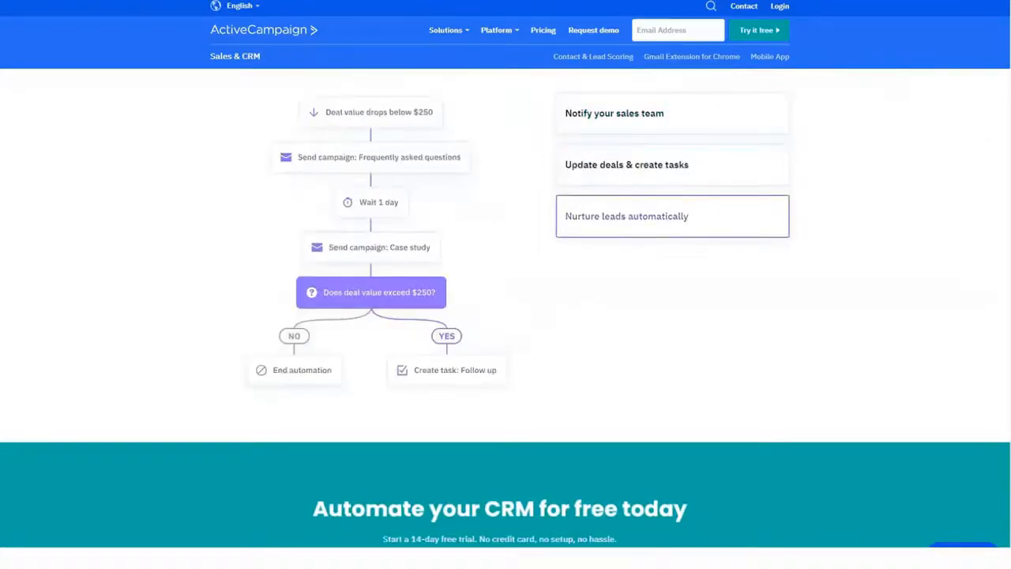
scroll("down", 3)
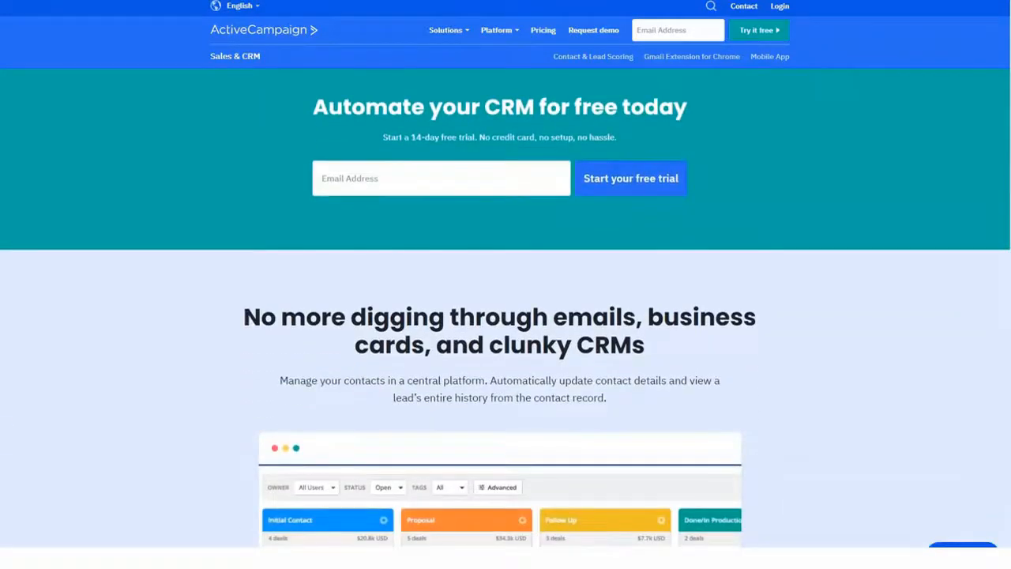
scroll("down", 3)
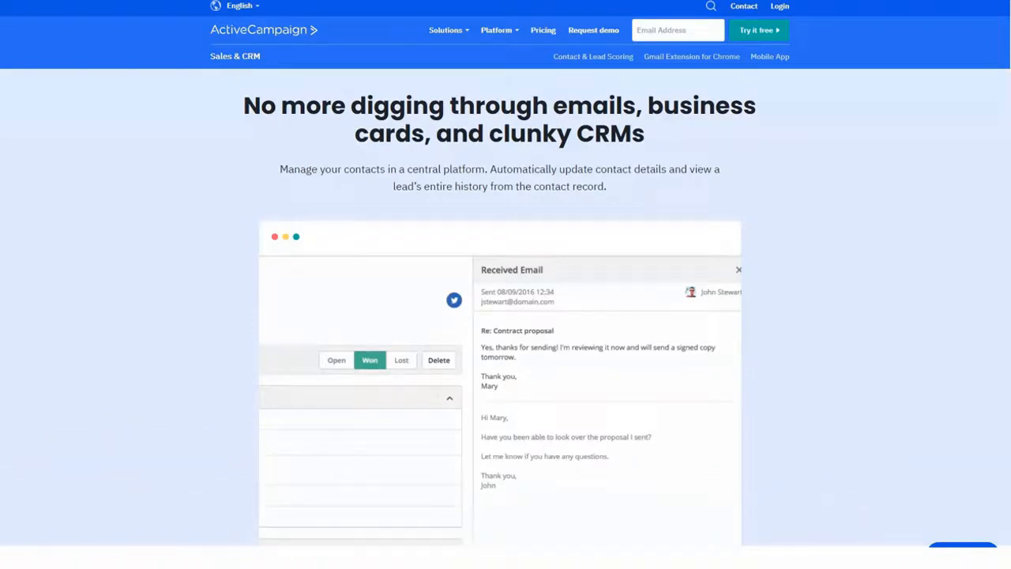
Scroll past lead scoring, iOS app and integrations to the 'Sales automation with parts that click together' grid.
scroll("down", 3)
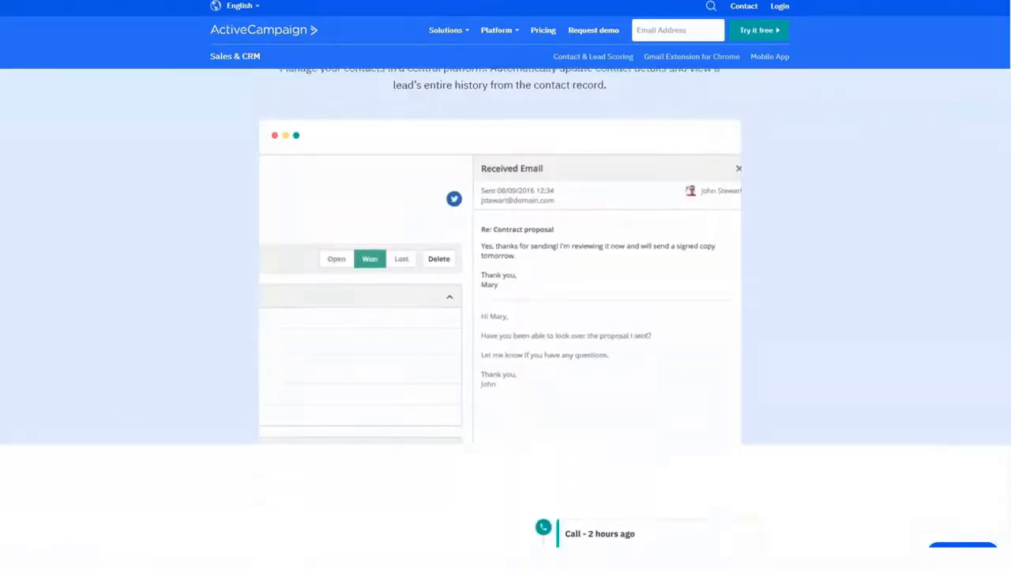
scroll("down", 3)
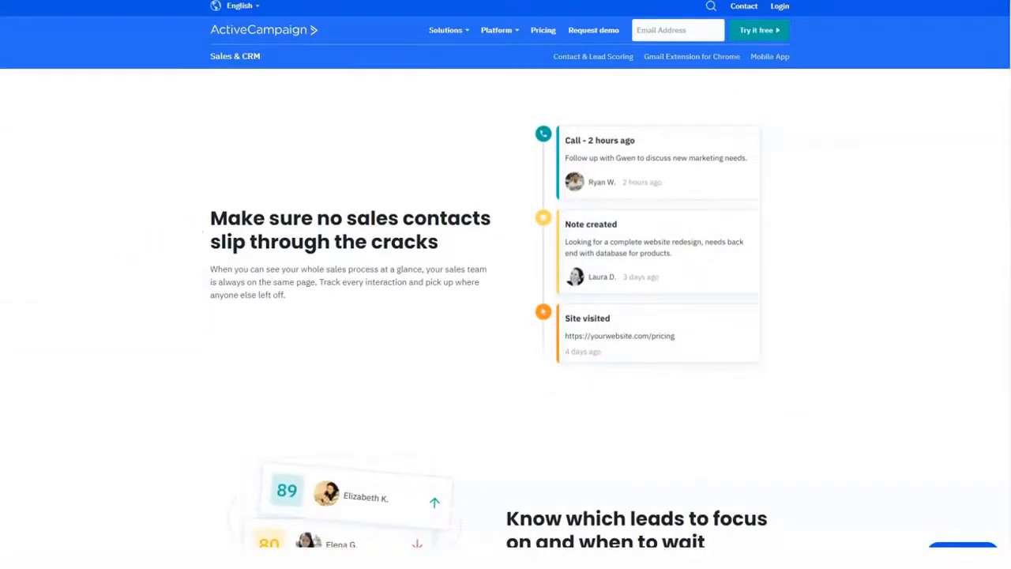
scroll("down", 3)
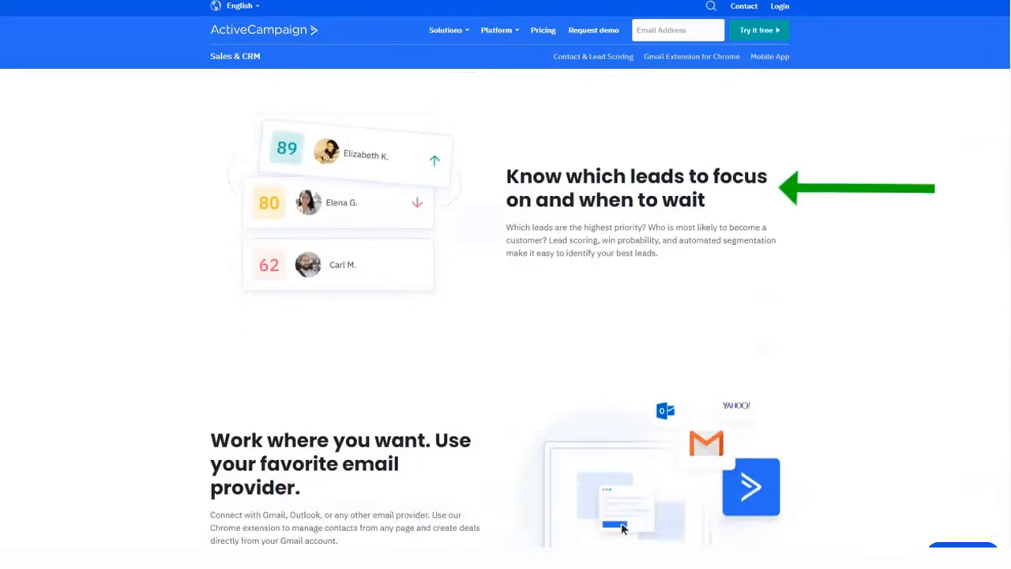
scroll("down", 3)
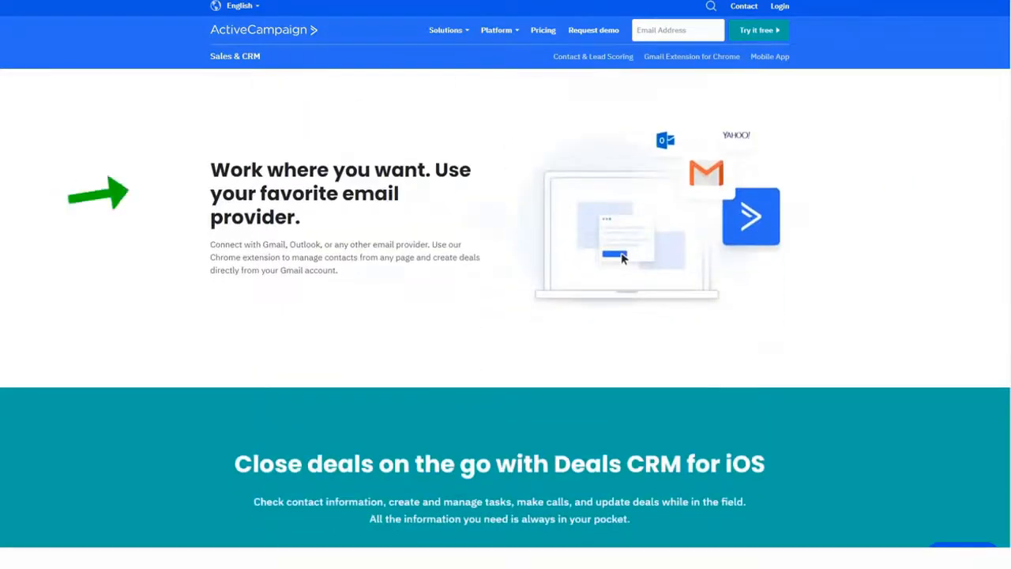
scroll("down", 3)
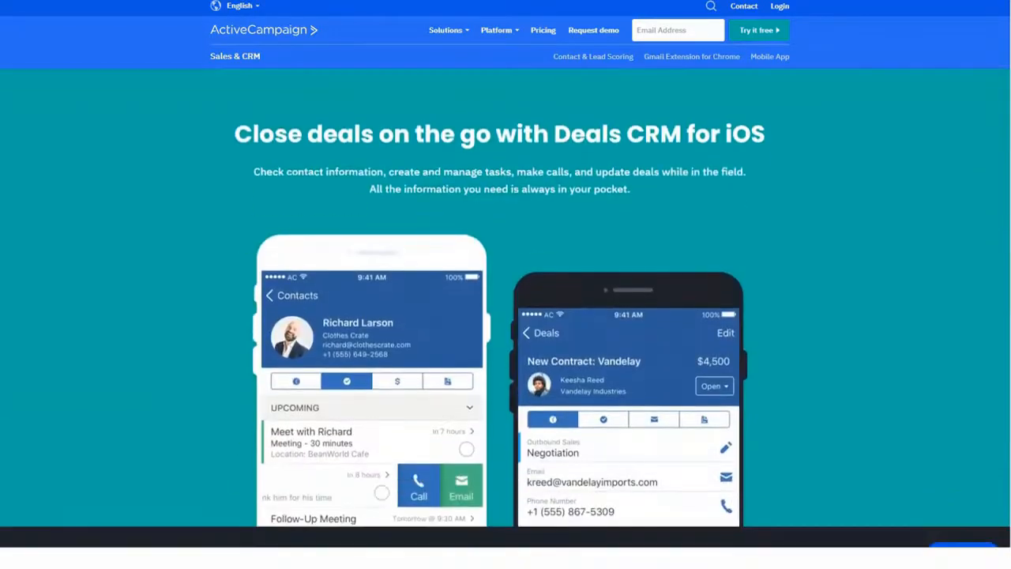
scroll("down", 3)
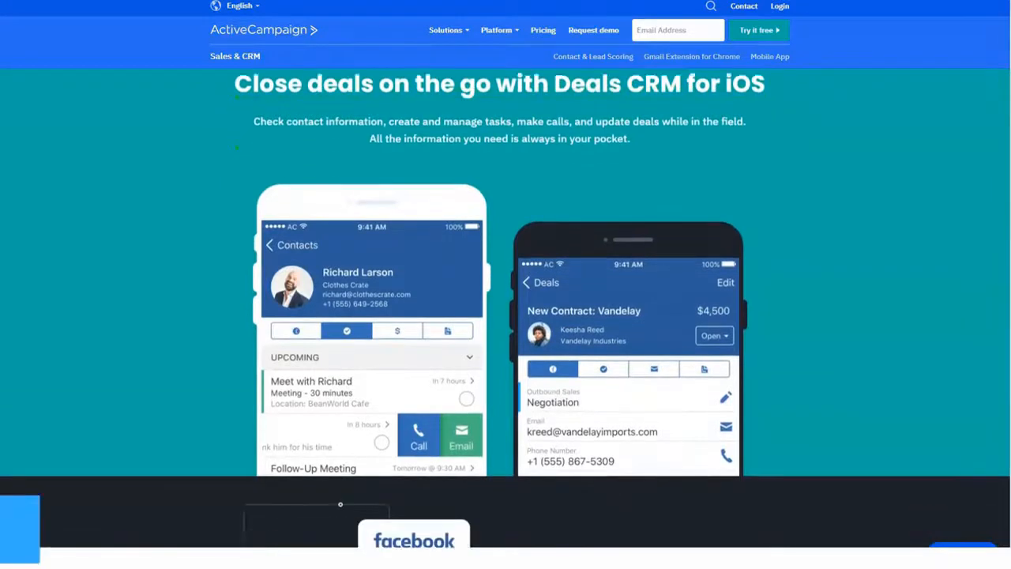
scroll("down", 3)
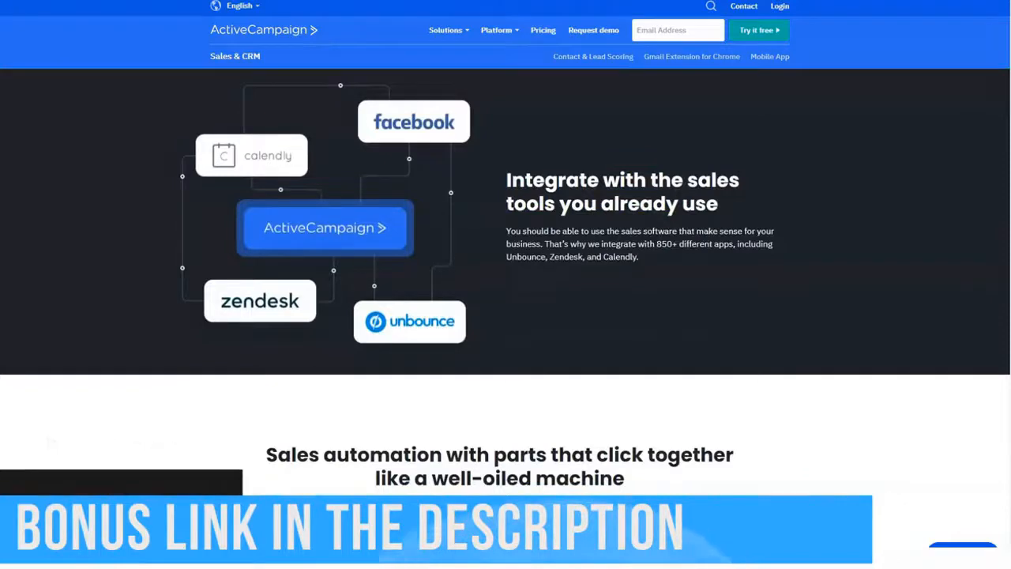
scroll("down", 3)
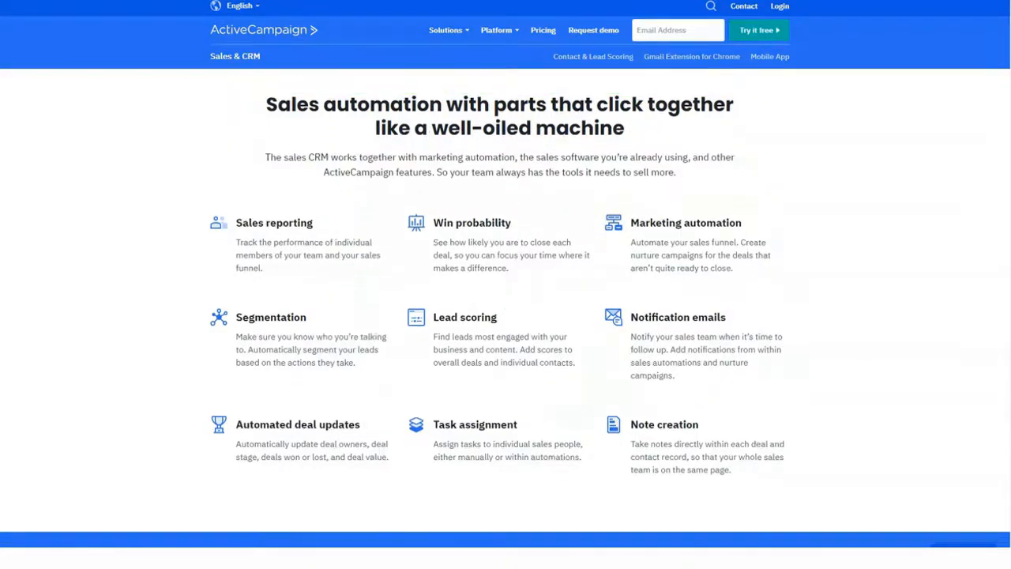
Open the Pricing page from the top navigation and scroll through the plan tiers.
left_click(543, 30)
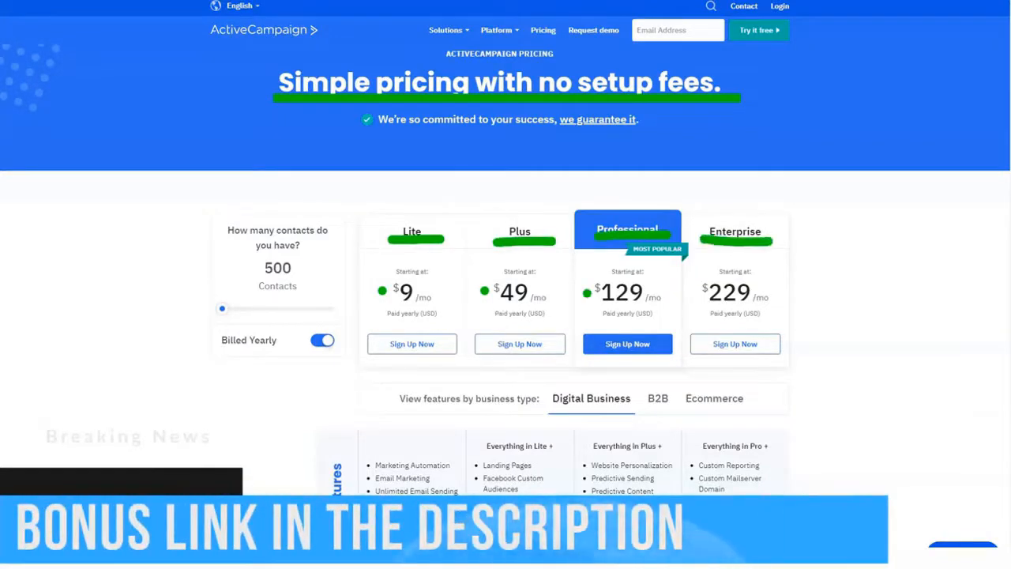
scroll("down", 3)
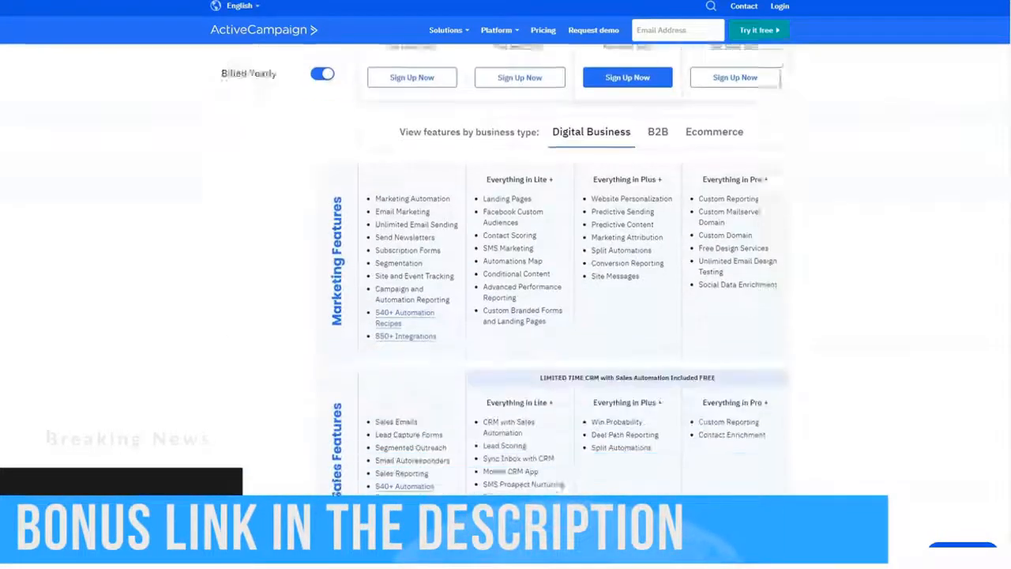
scroll("down", 3)
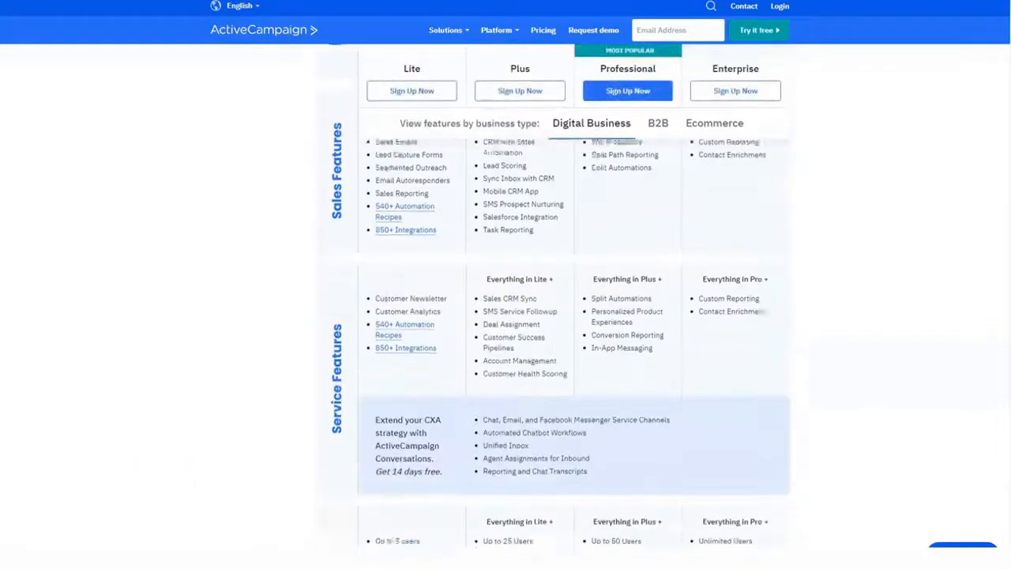
scroll("down", 3)
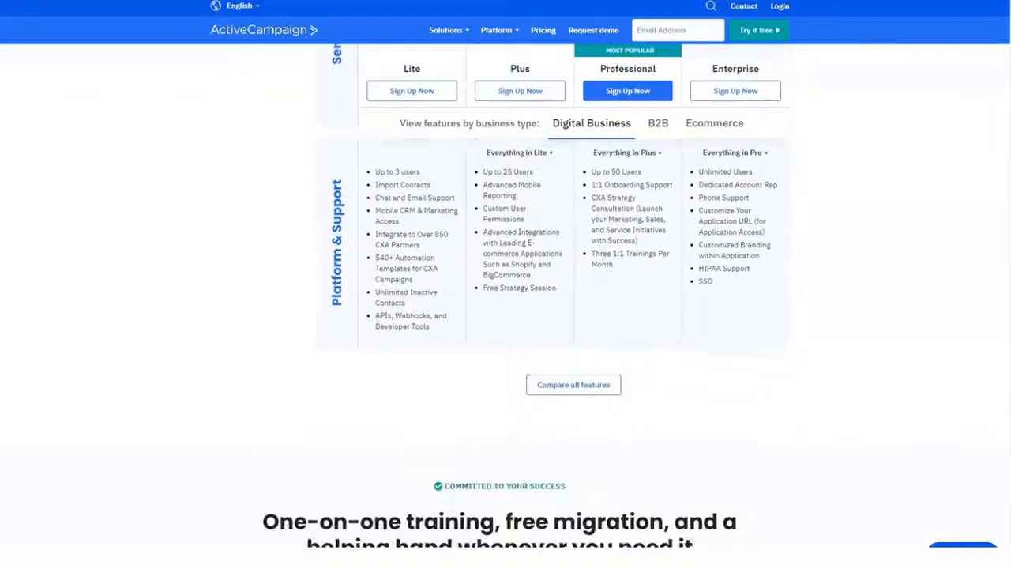
Scroll past the feature tables and FAQ to the closing free-trial section and footer.
scroll("down", 3)
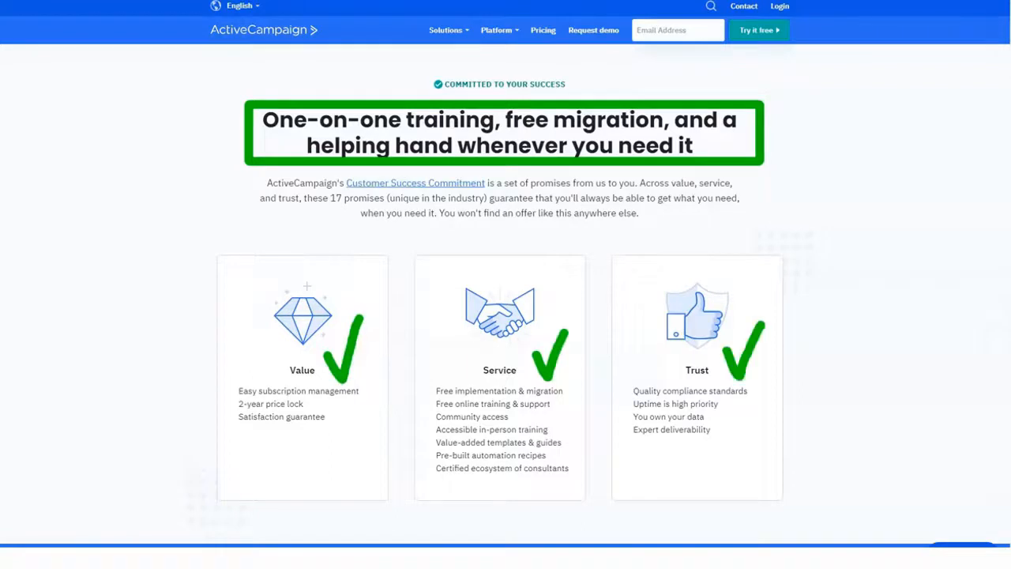
scroll("down", 3)
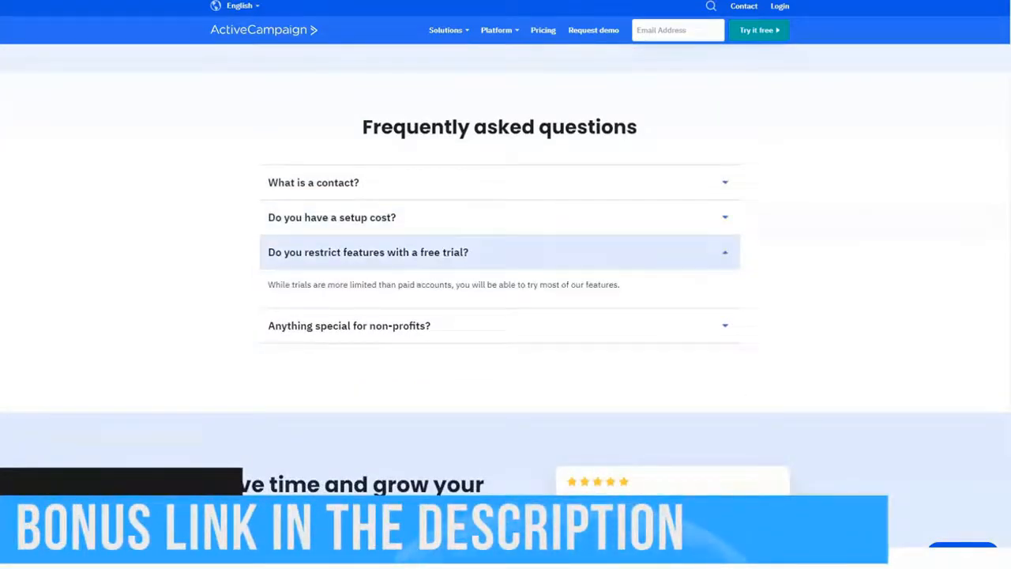
scroll("down", 3)
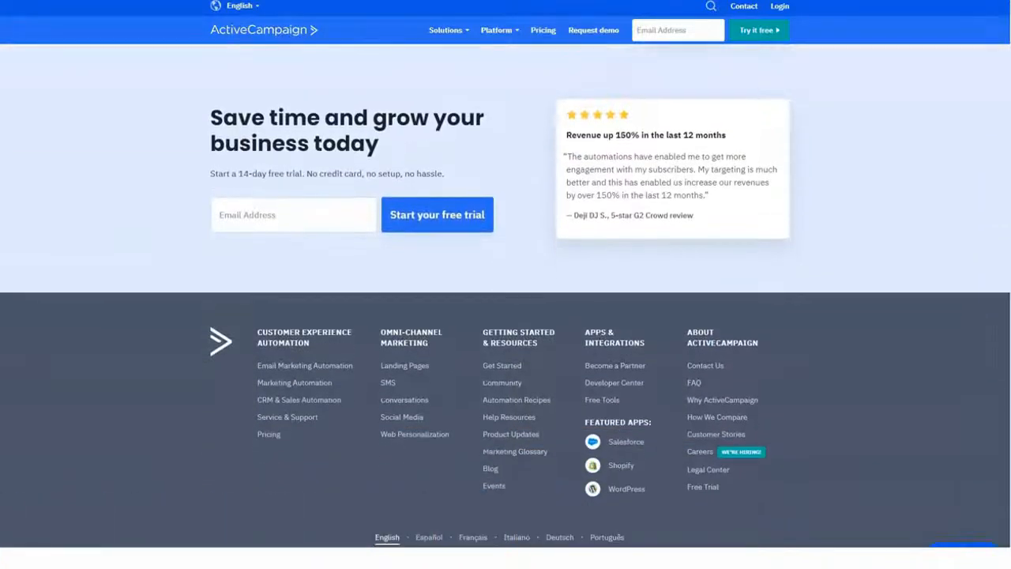